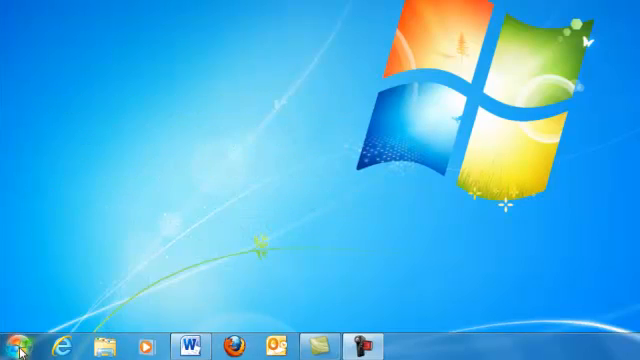
Search the Start menu for 'outlook' and launch Microsoft Outlook 2010
left_click(12, 344)
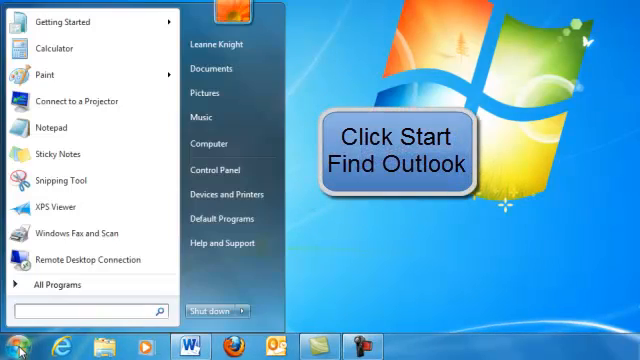
type("outlook")
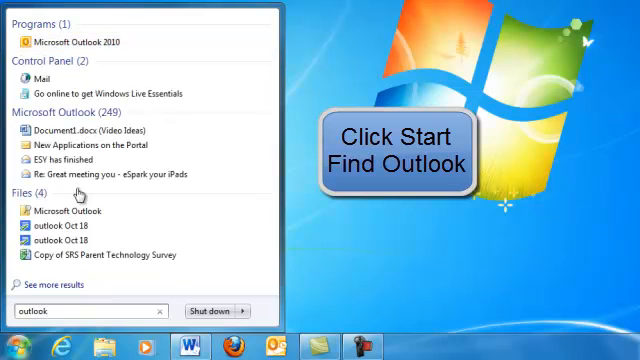
left_click(14, 338)
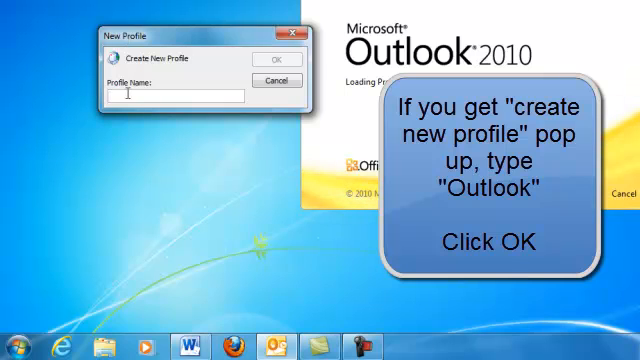
Create a new mail profile named 'outlook' in the New Profile dialog
type("outlook")
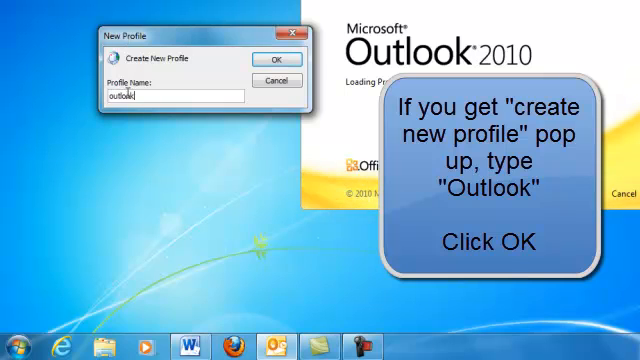
left_click(268, 58)
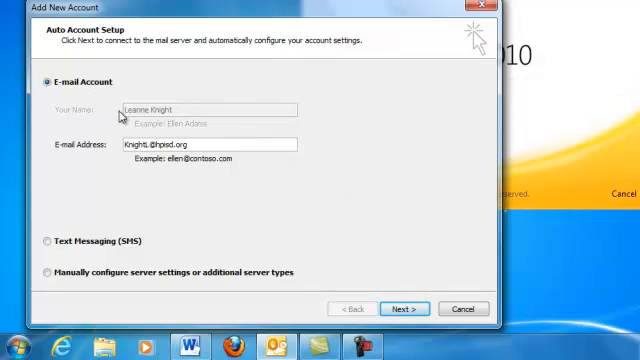
Bring up the Windows 7 Start menu while the account wizard stays open
left_click(12, 346)
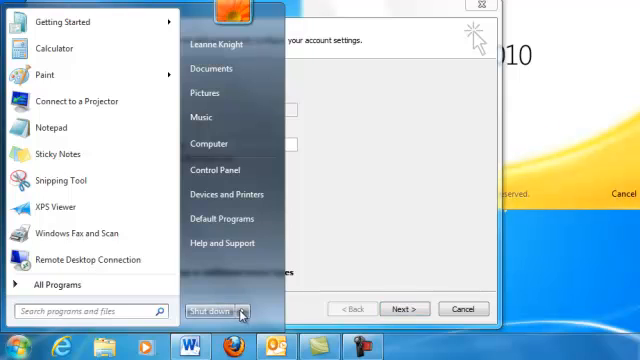
Expand the Shut down arrow to show Switch user, Log off, Lock, Restart, Sleep and Hibernate
left_click(248, 310)
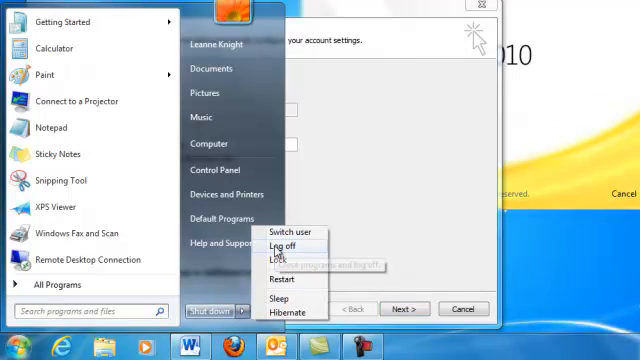
mouse_move(288, 246)
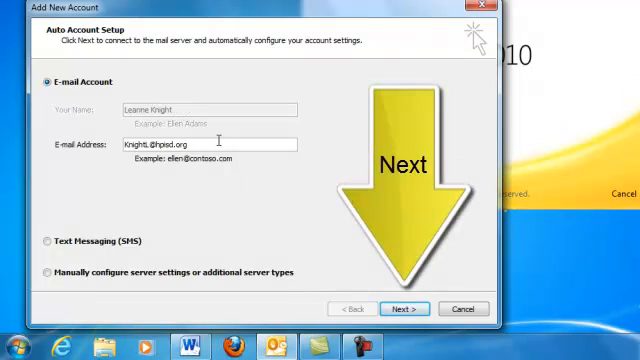
Run automatic email configuration, acknowledge the restart notice, and finish the Add New Account wizard
left_click(404, 308)
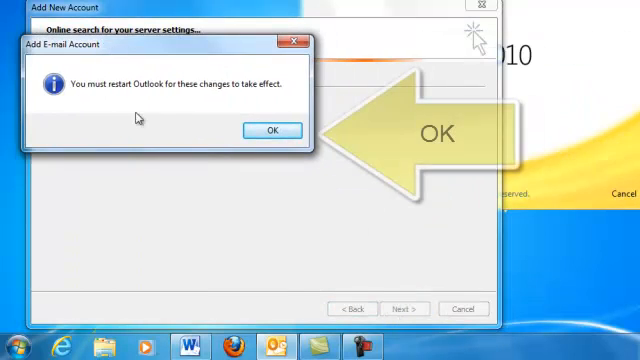
left_click(268, 130)
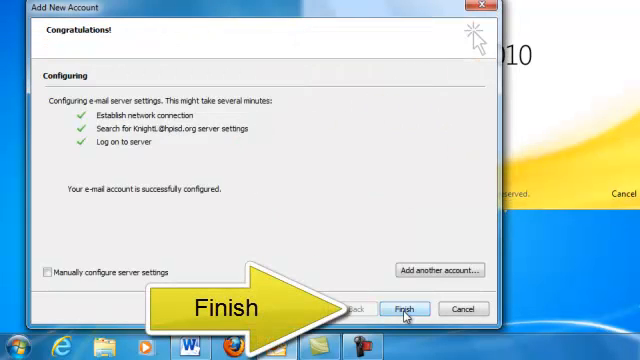
left_click(404, 308)
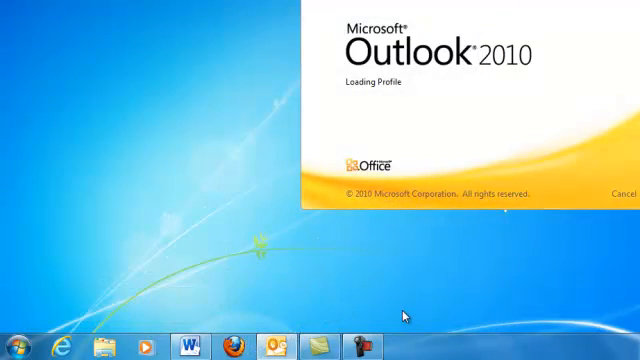